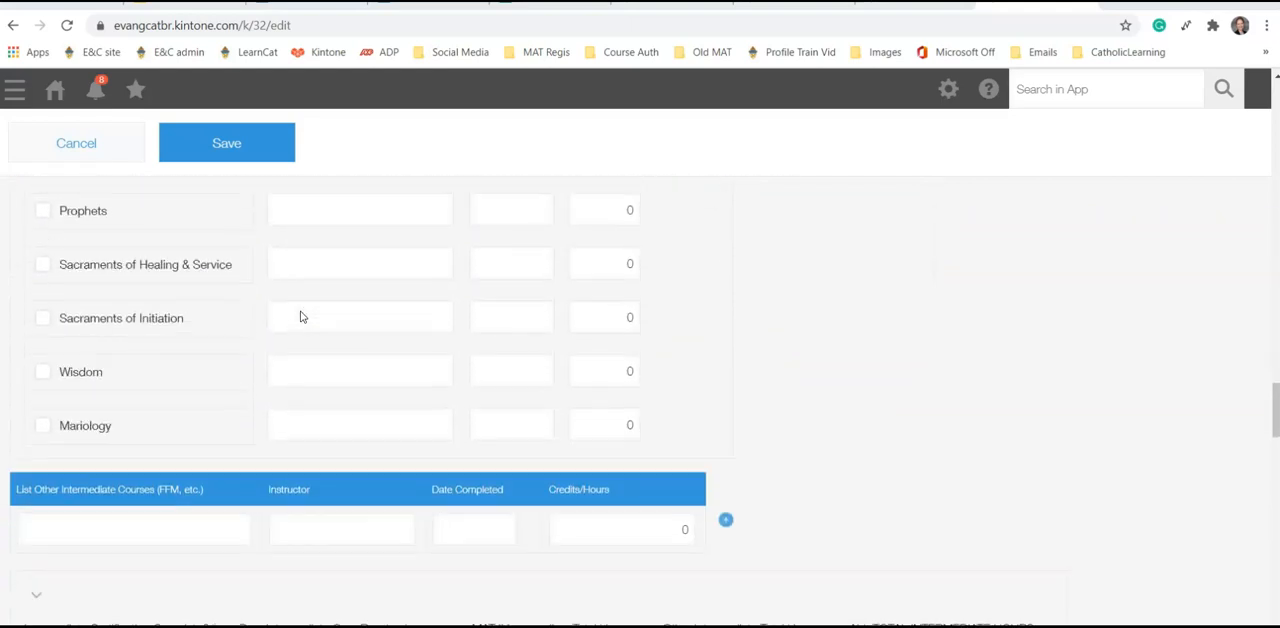
Return from the edit form to the Contact Info All Members list of 3,596 records
left_click(76, 144)
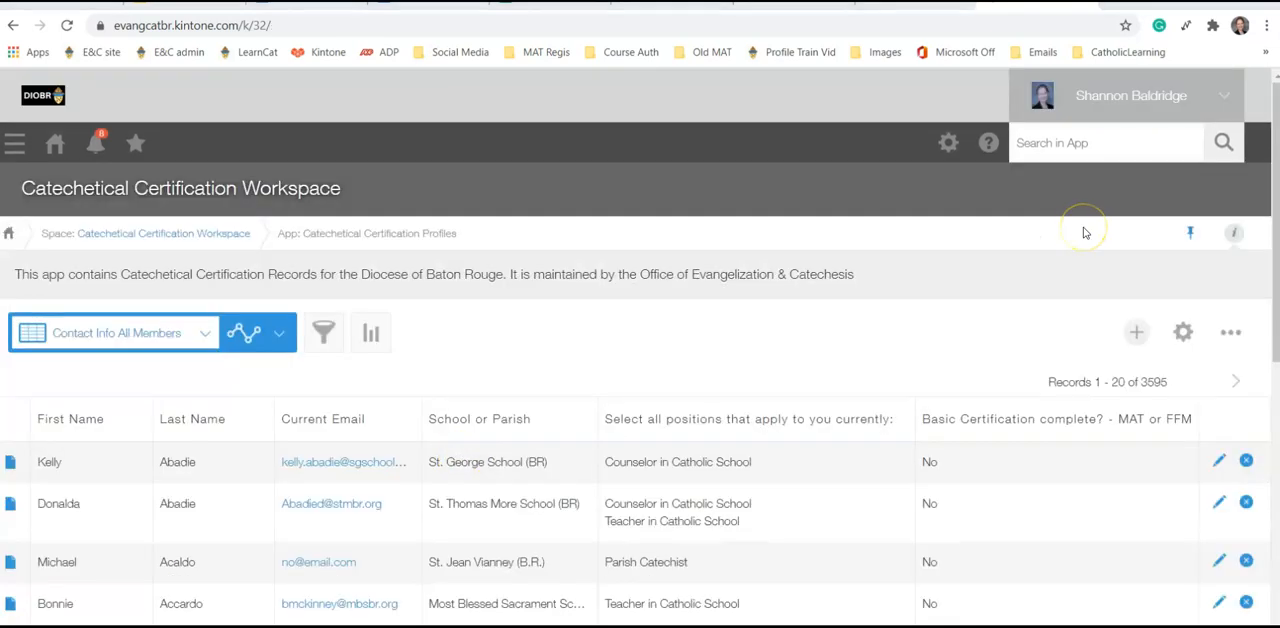